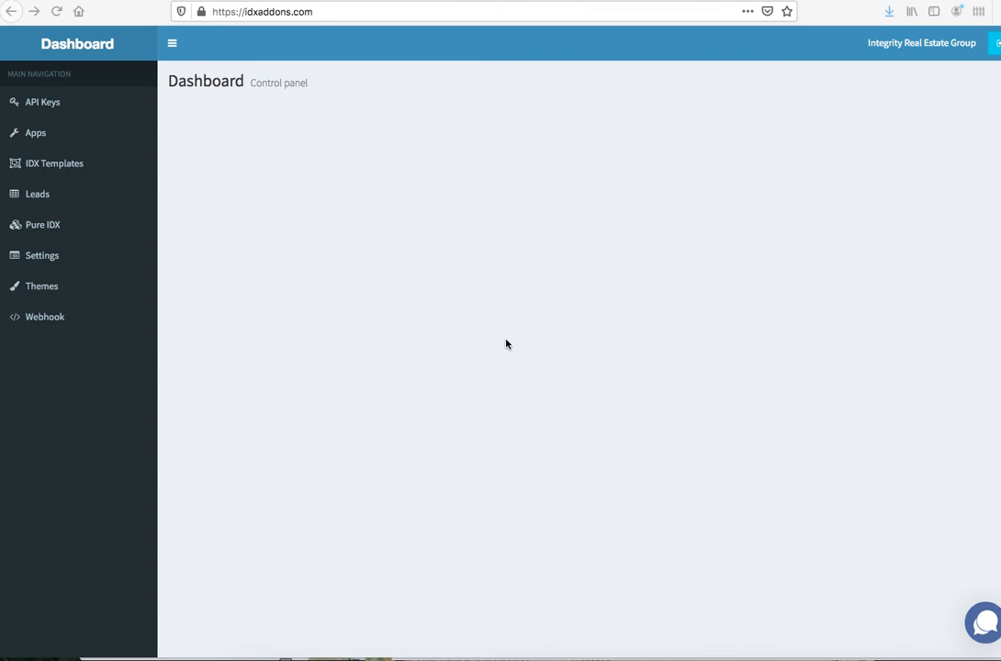
mouse_move(44, 222)
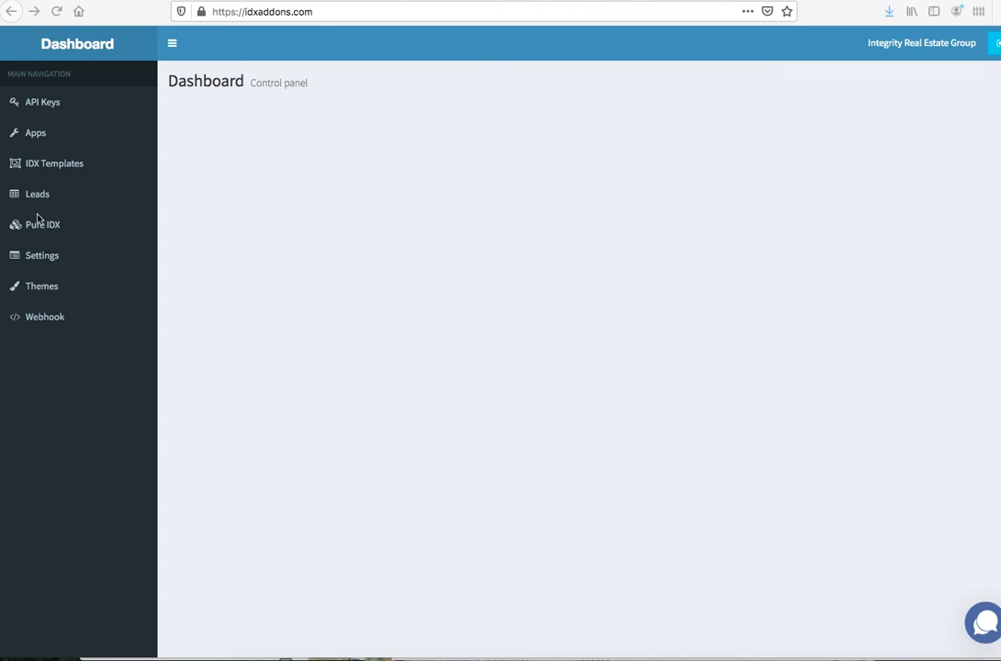
mouse_move(33, 255)
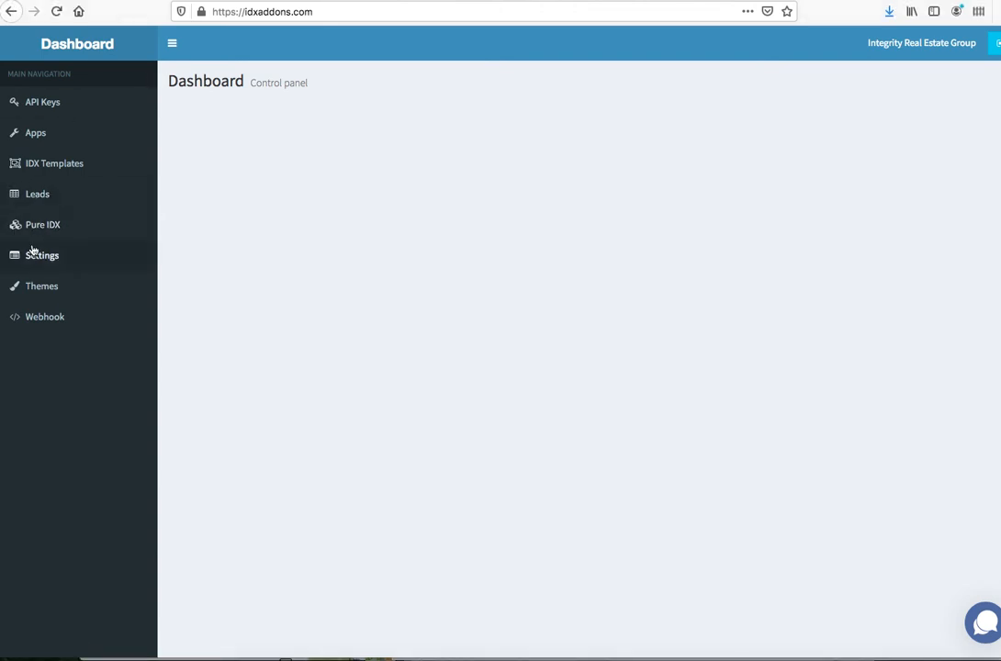
Activate the Pure IDX site from the sidebar and dismiss the SSL certificate error.
click(44, 224)
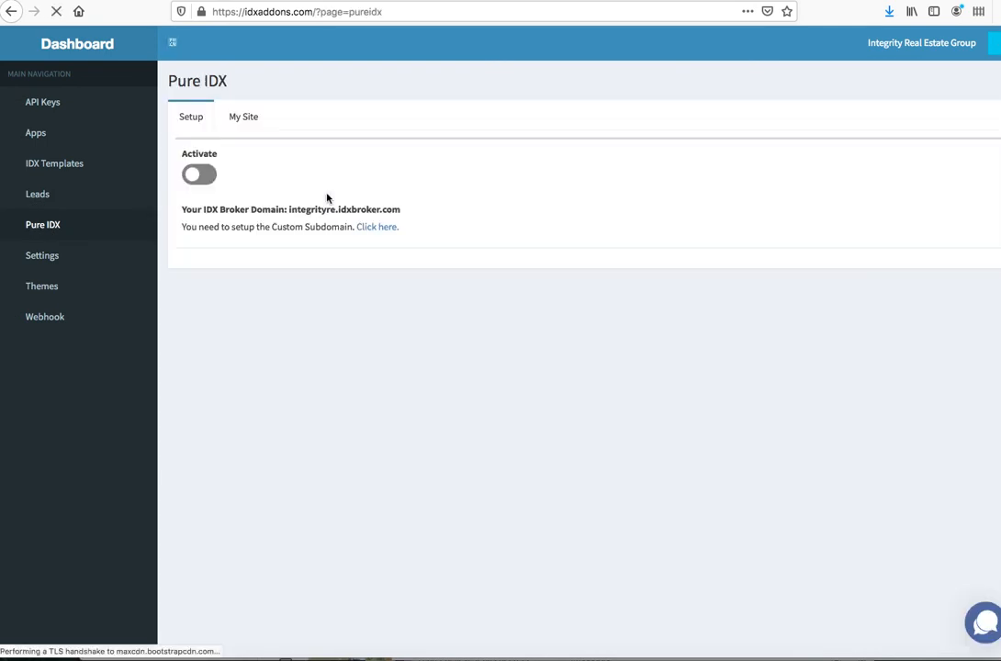
click(198, 173)
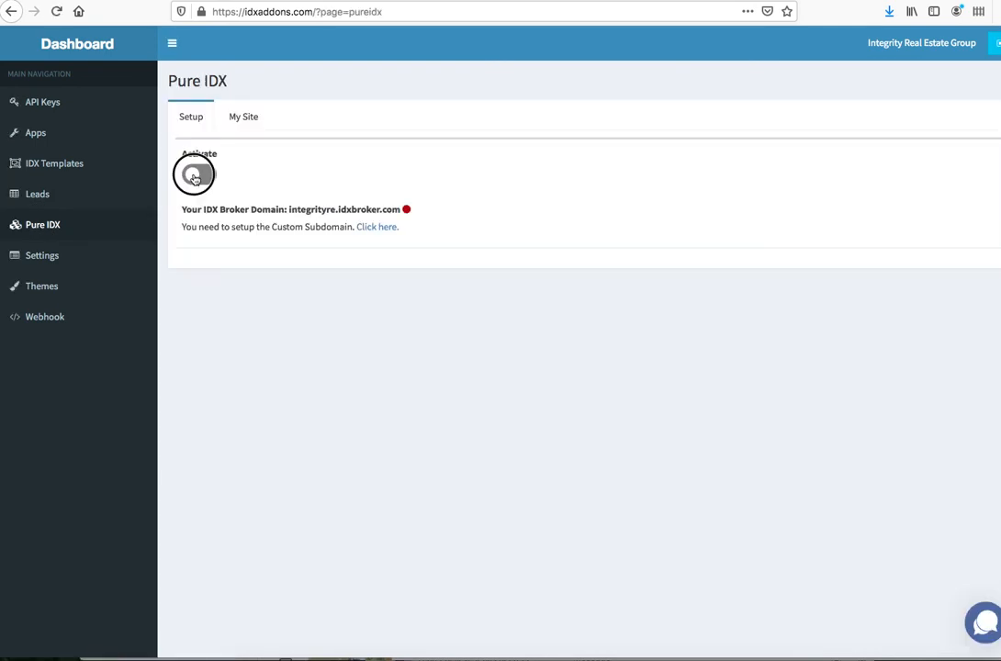
click(198, 175)
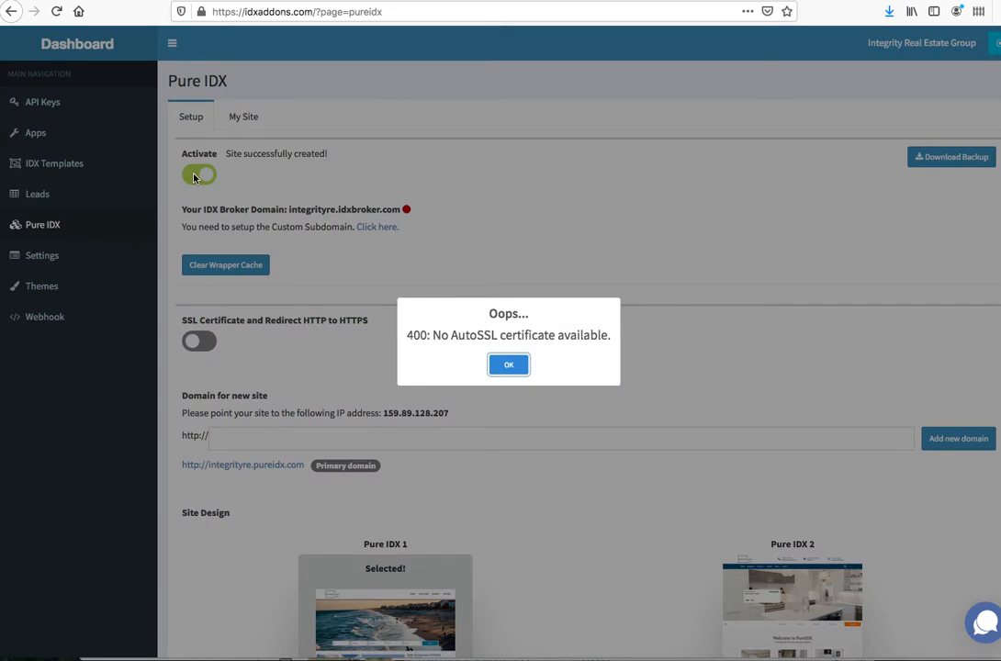
click(507, 364)
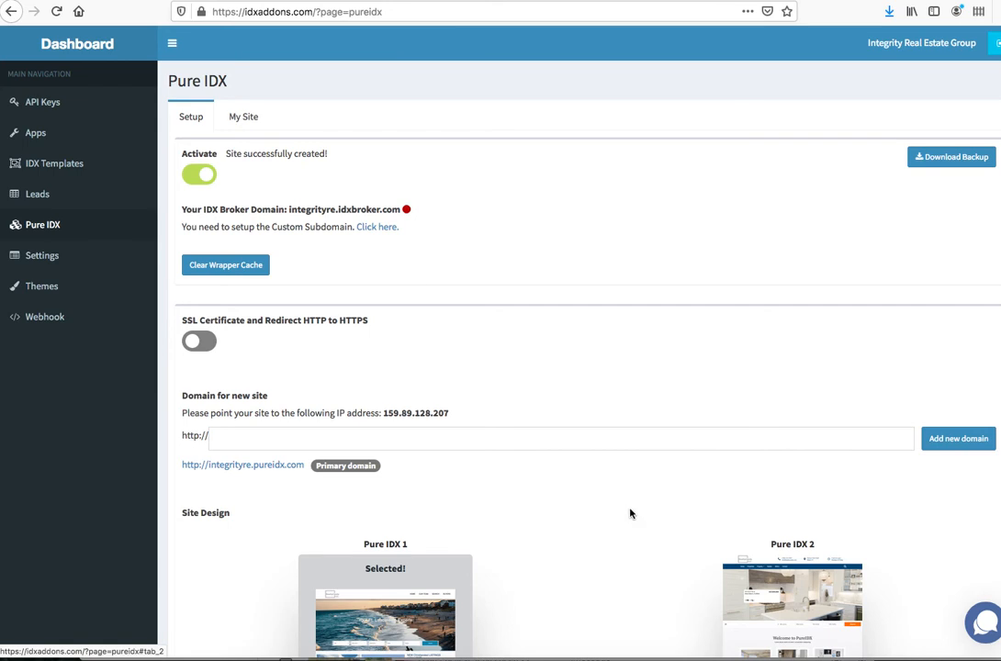
Select the Pure IDX 2 design and visit the live site past the certificate warning.
scroll(down, 3)
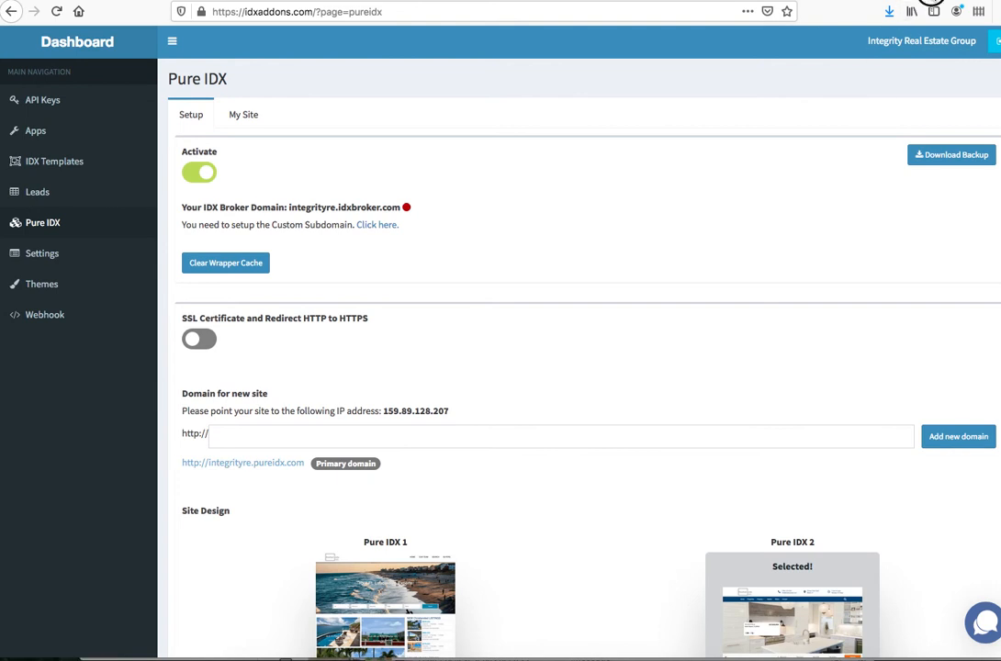
click(242, 463)
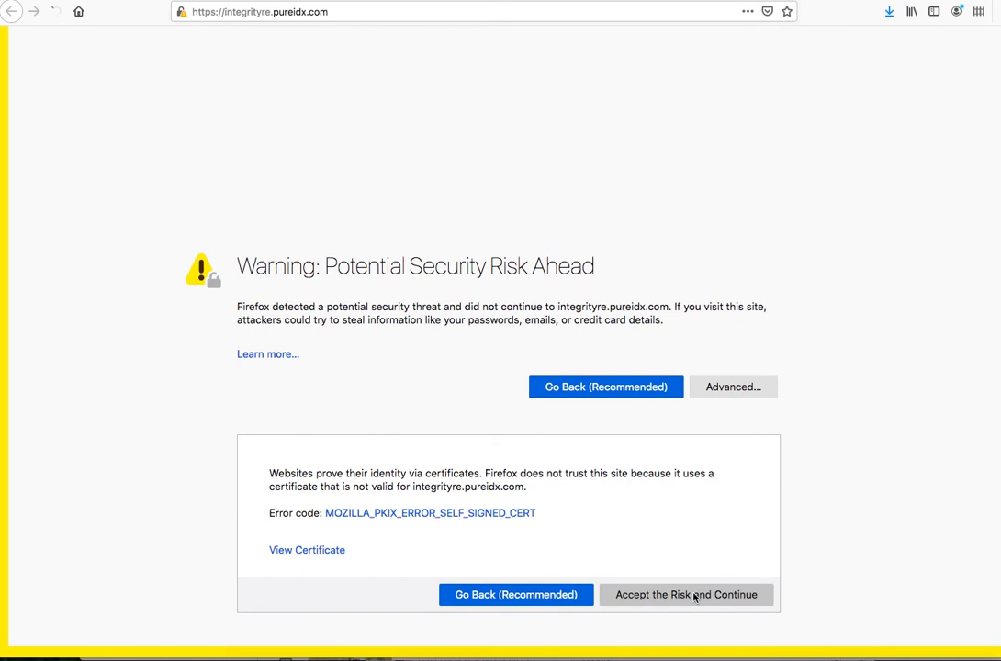
click(691, 595)
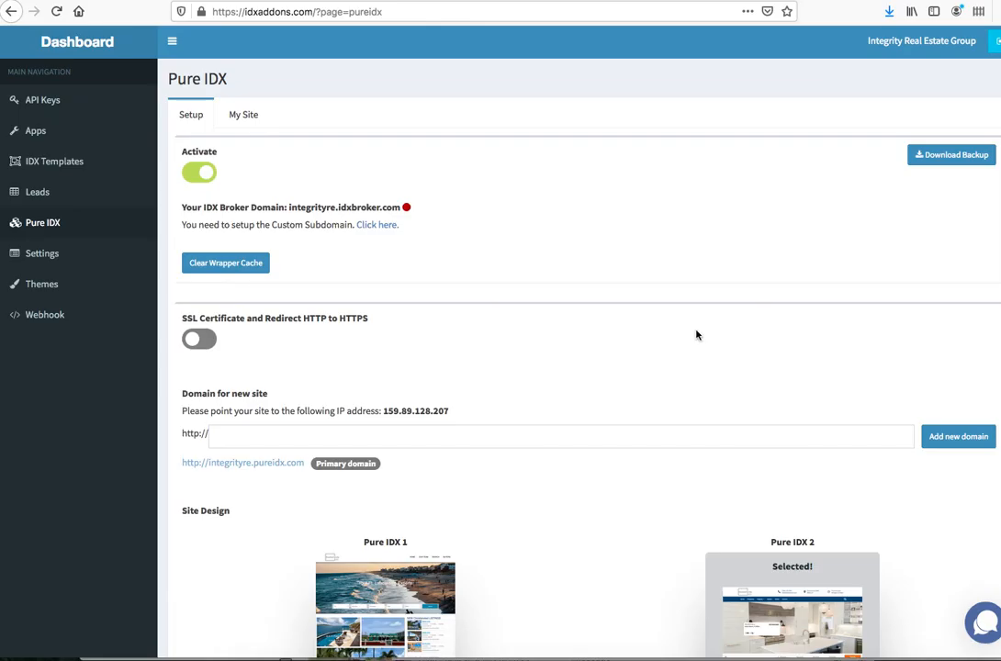
scroll(down, 3)
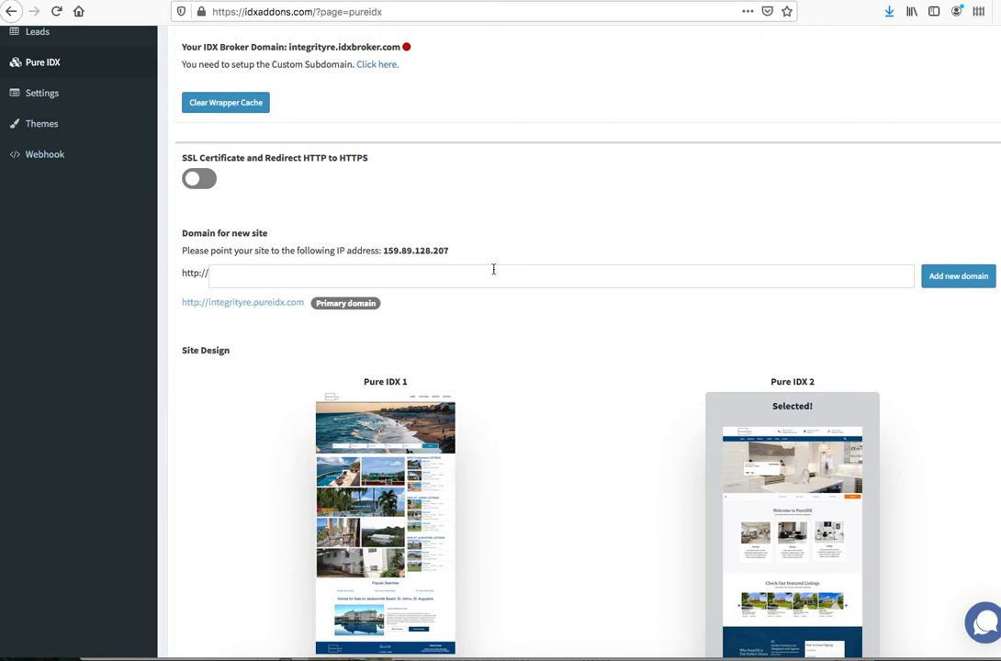
click(793, 485)
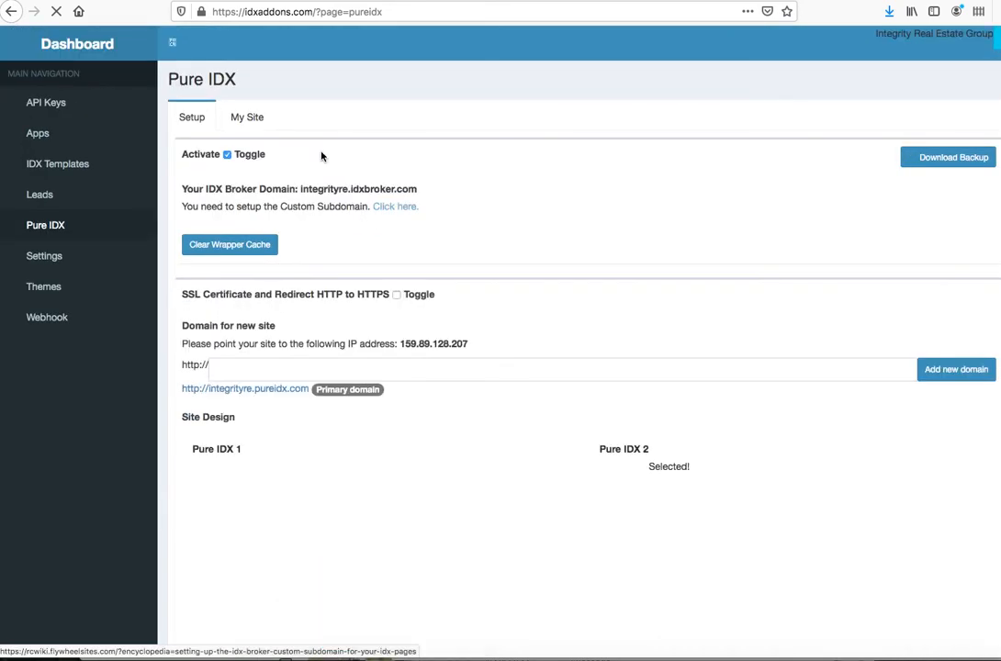
Rename header Menu item 4 from BUYERS to BUYER INFO and submit the changes.
click(246, 117)
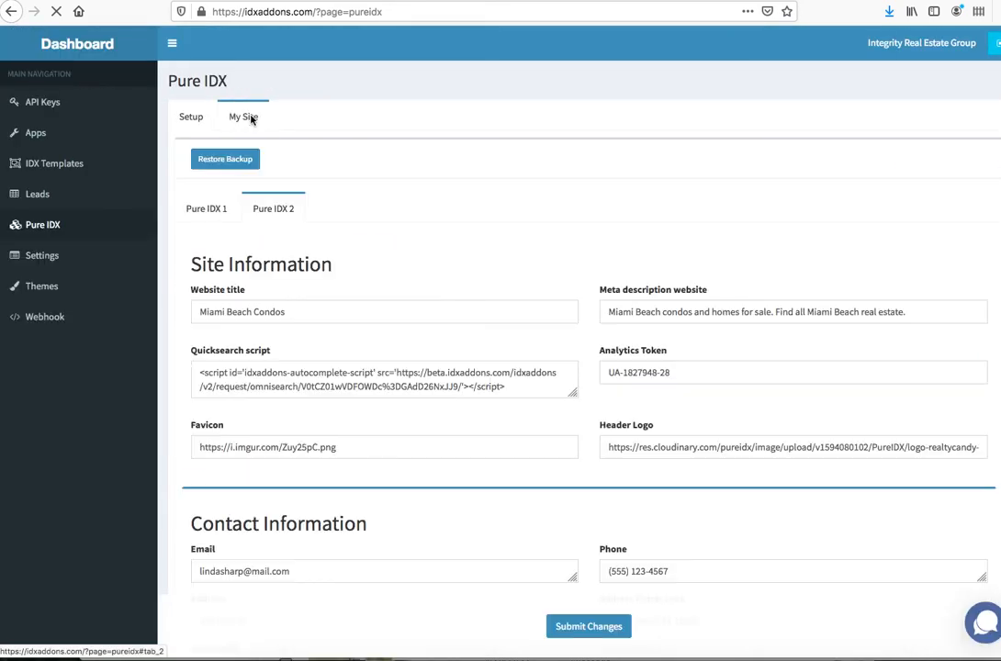
scroll(down, 3)
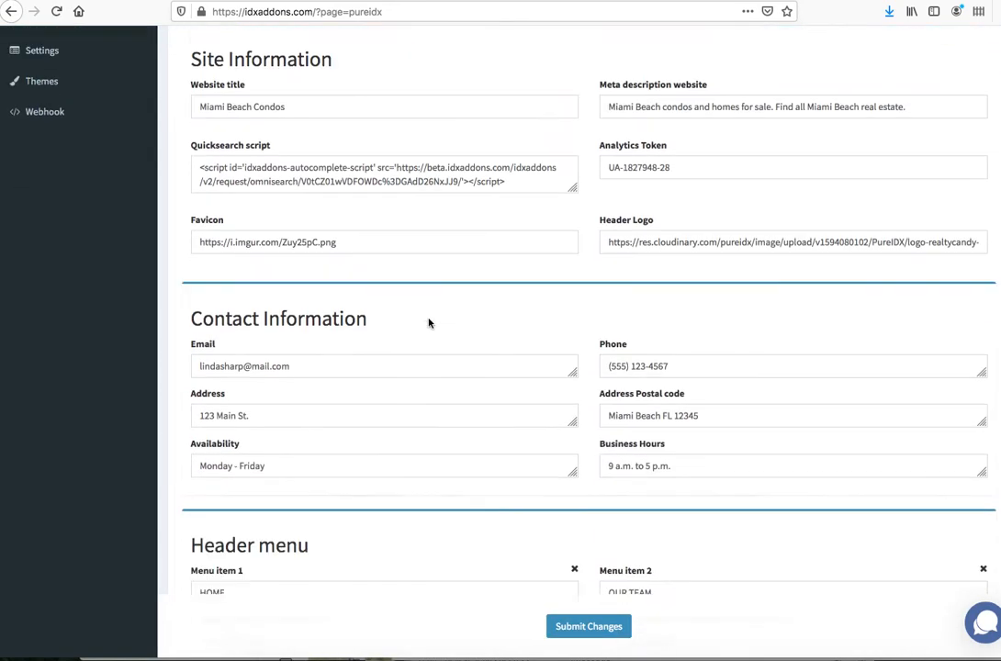
scroll(down, 3)
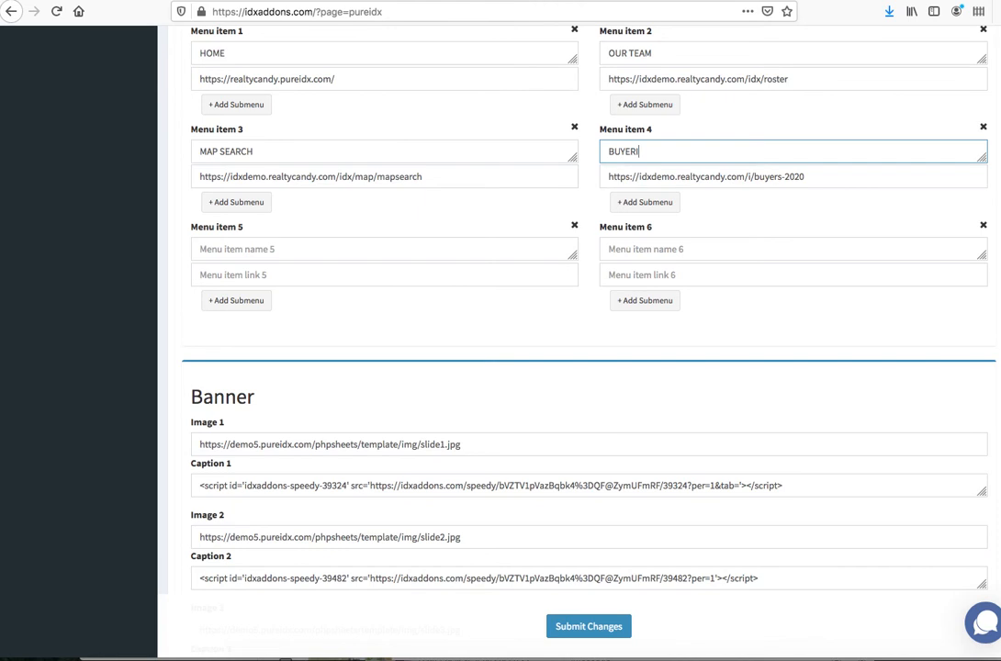
text(INFO)
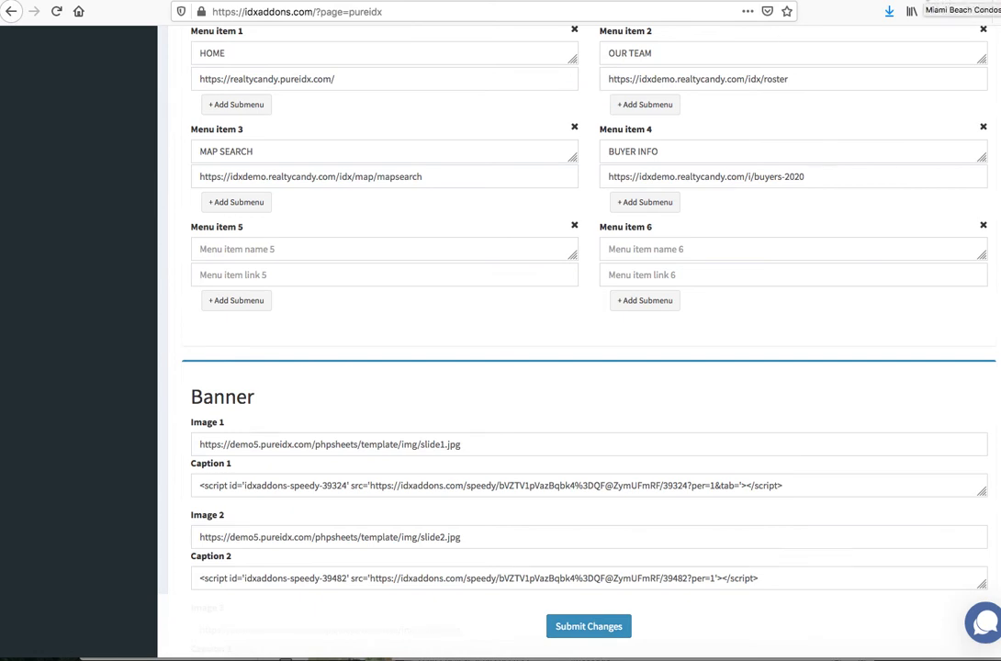
click(588, 625)
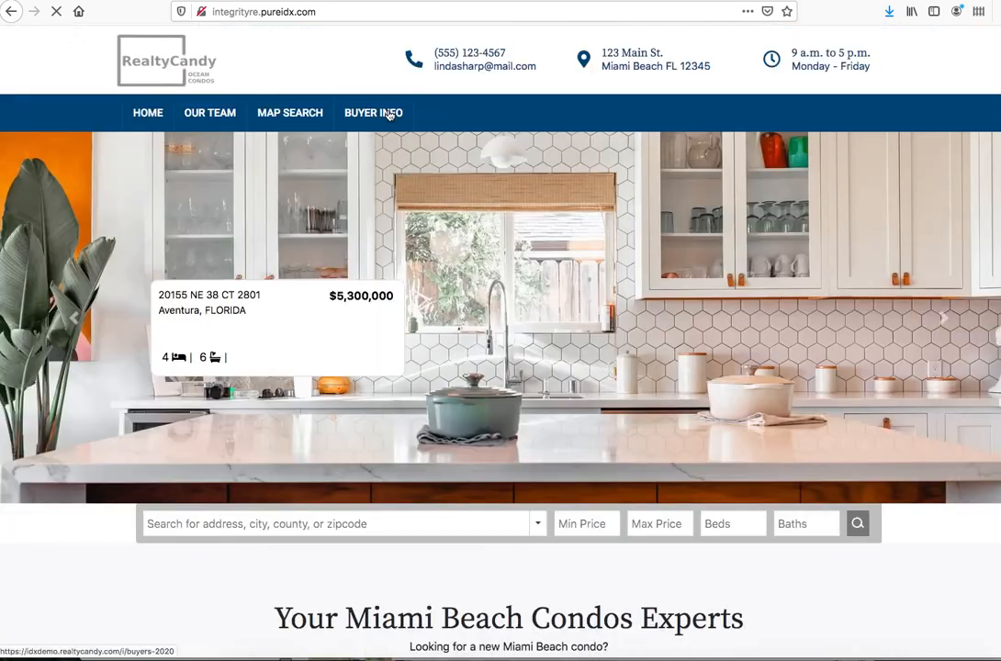
Scroll down the live Miami Beach Condos homepage to review it.
scroll(down, 3)
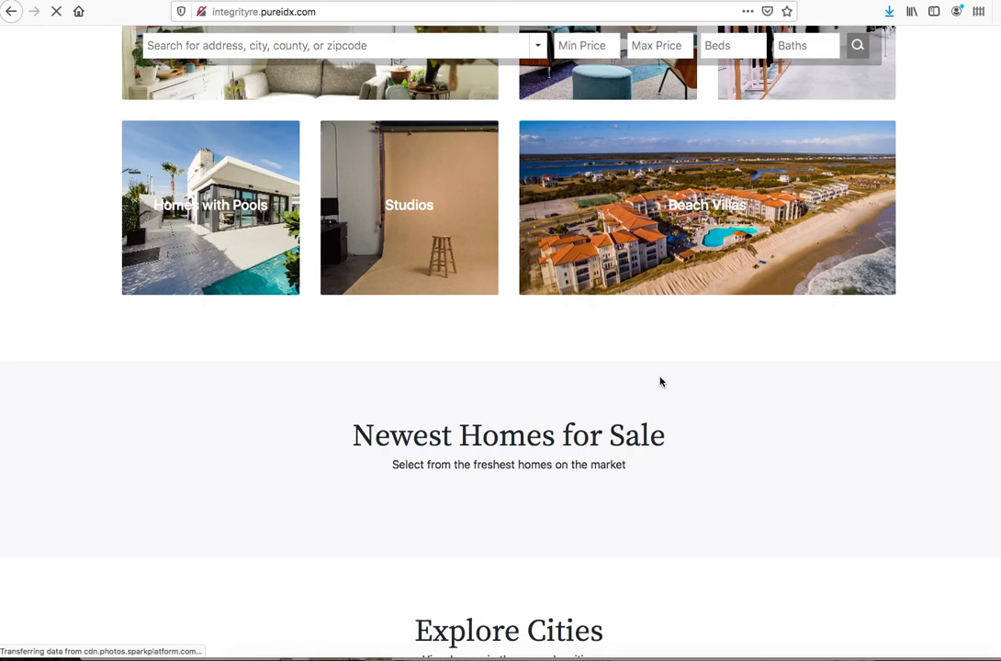
scroll(down, 3)
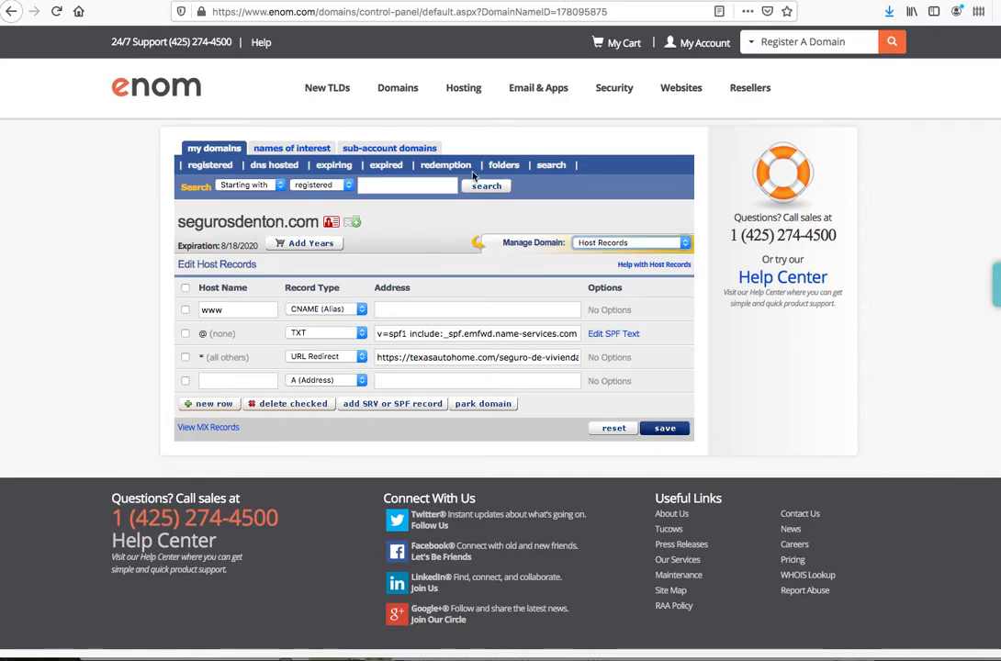
mouse_move(304, 323)
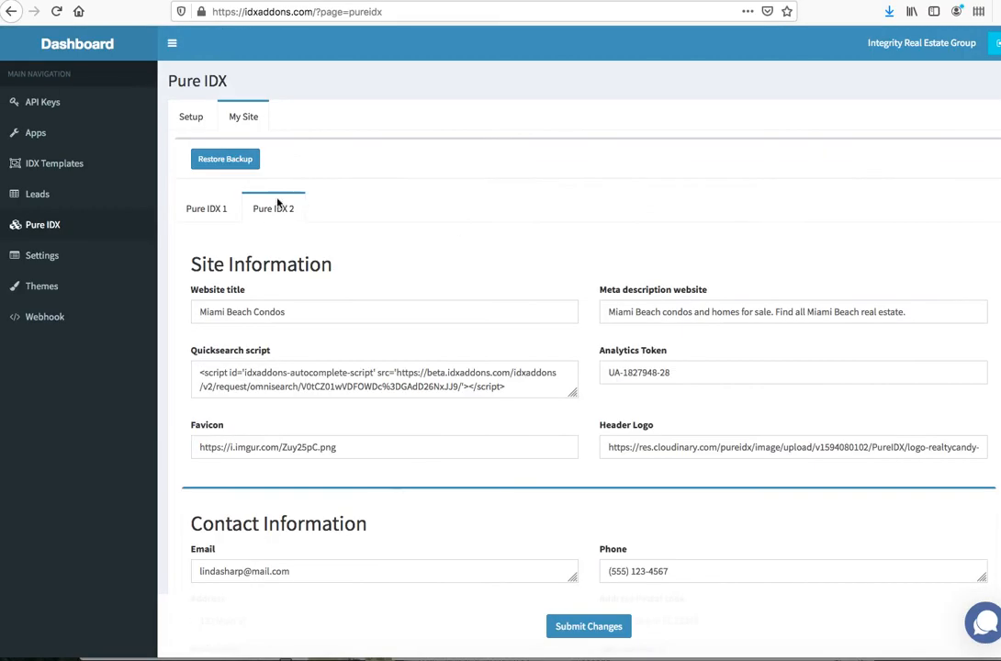
Show the Pure IDX 2 design settings under My Site.
click(191, 118)
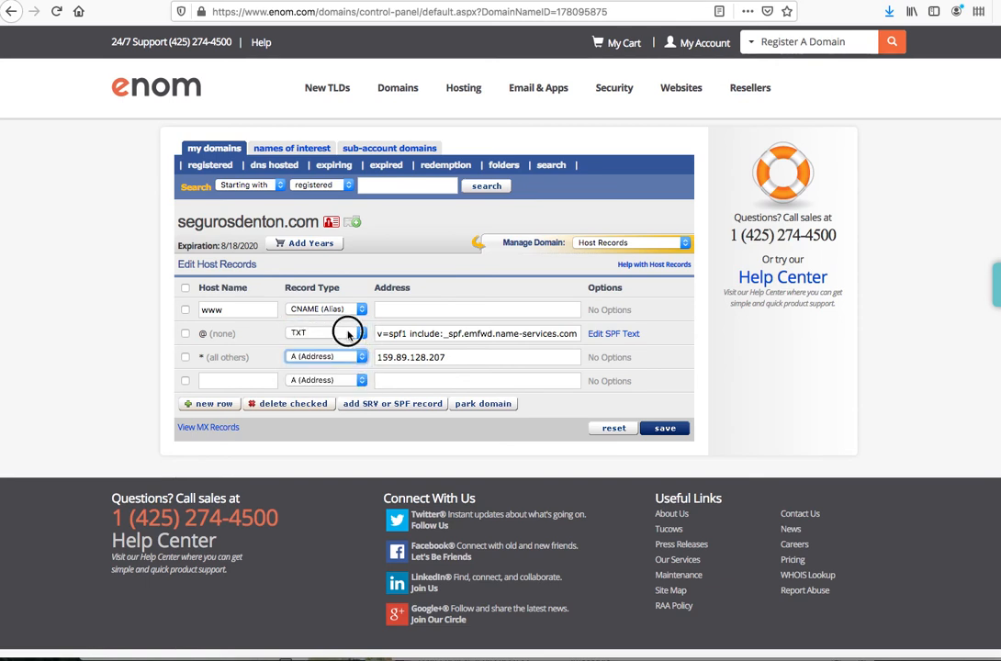
Make @ an A record to 159.89.128.207 and www a CNAME to @, then save.
click(348, 334)
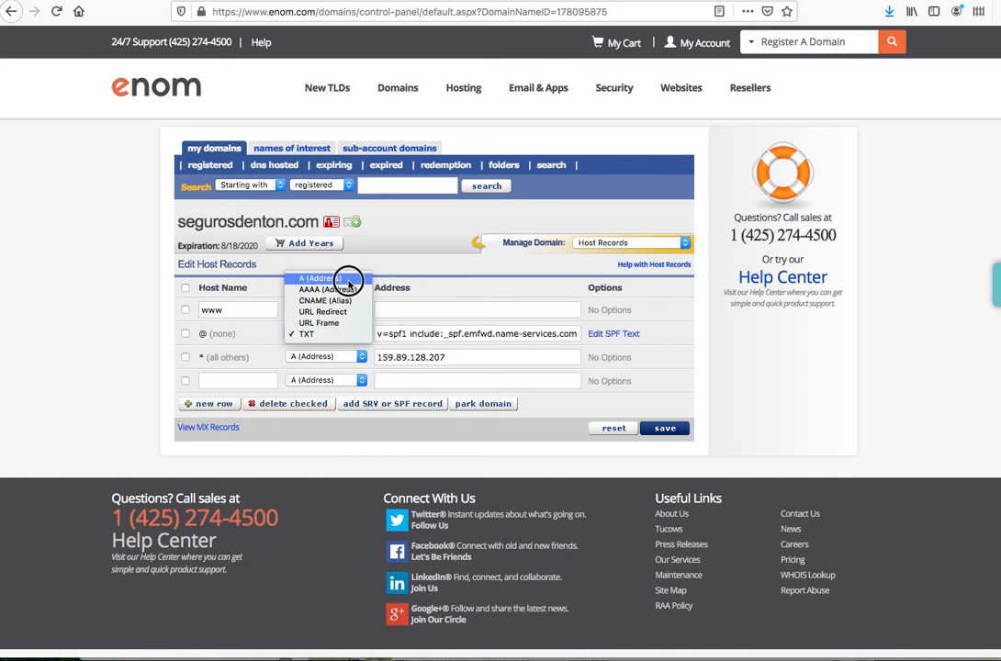
click(323, 301)
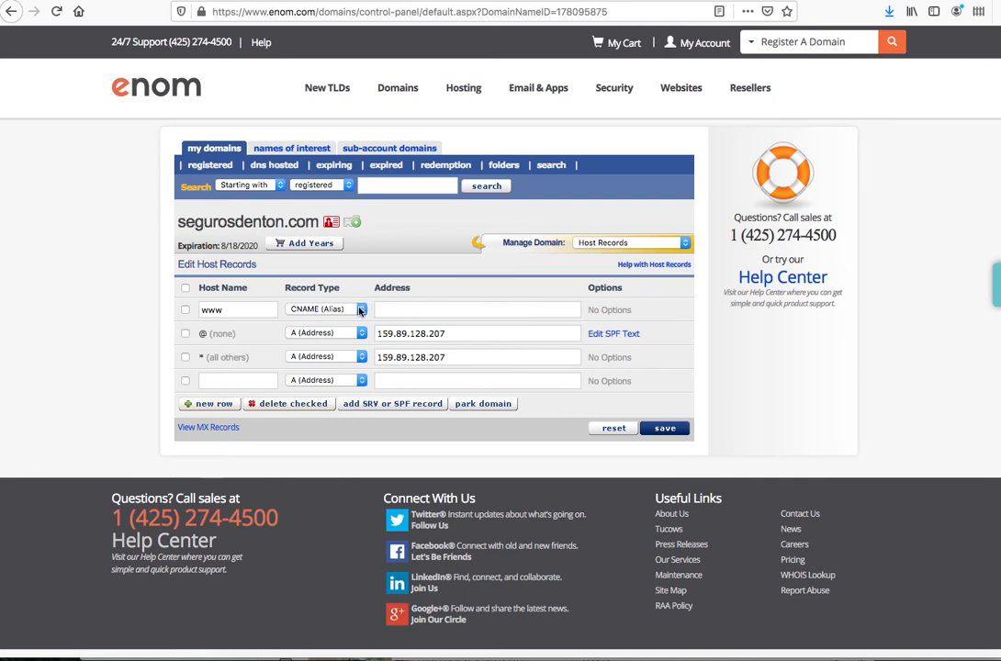
click(477, 308)
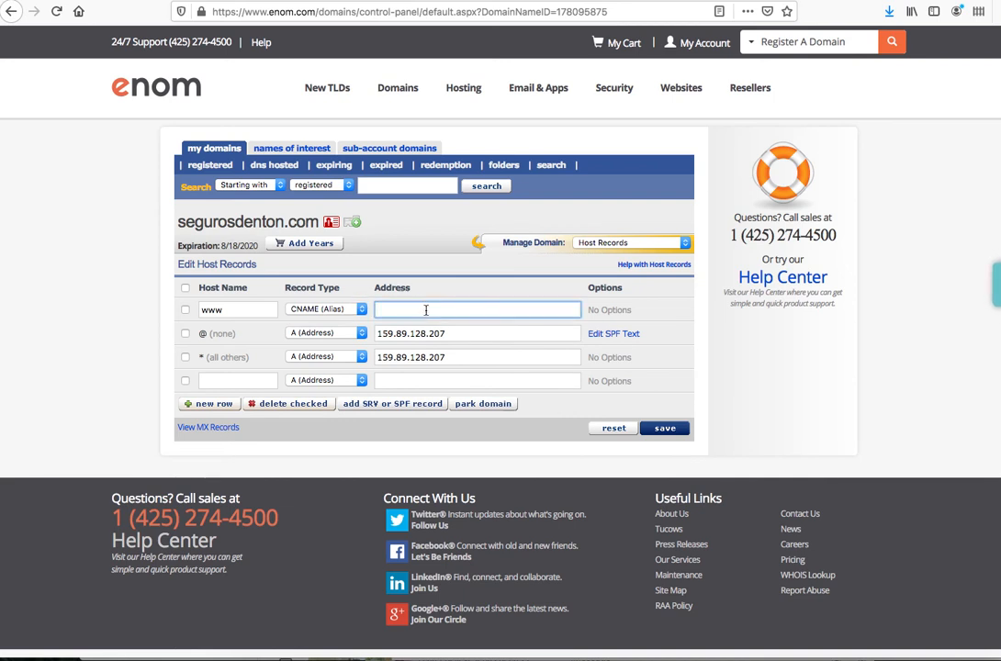
text(@)
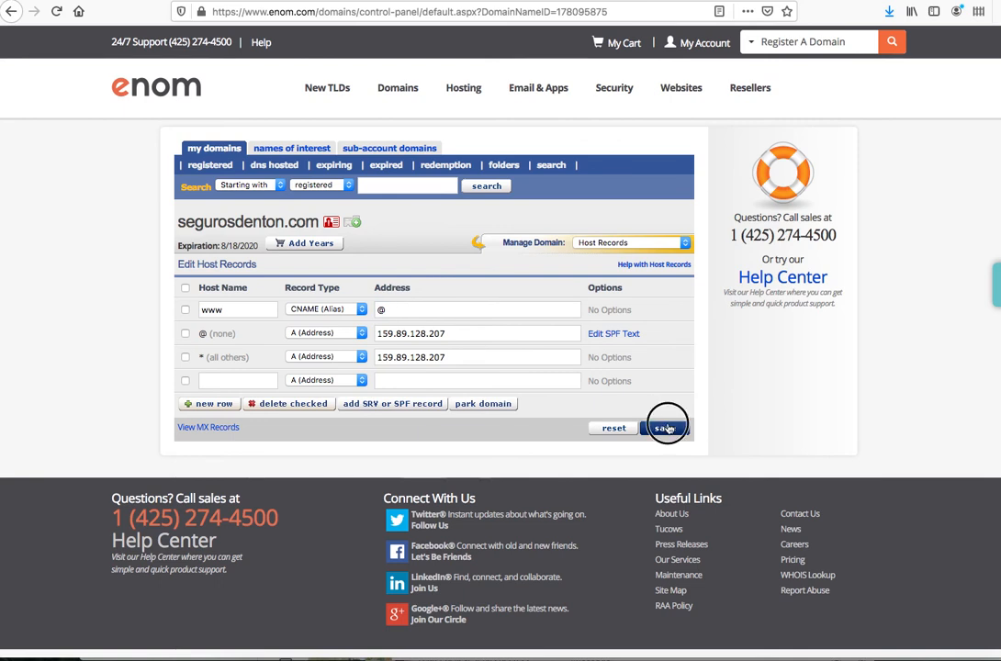
click(667, 426)
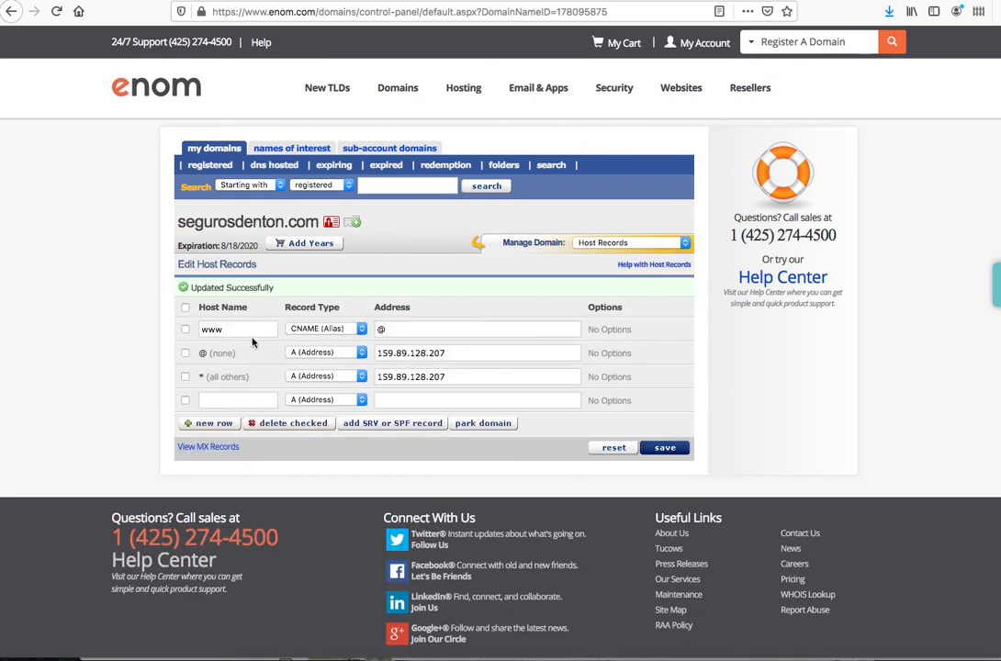
mouse_move(572, 182)
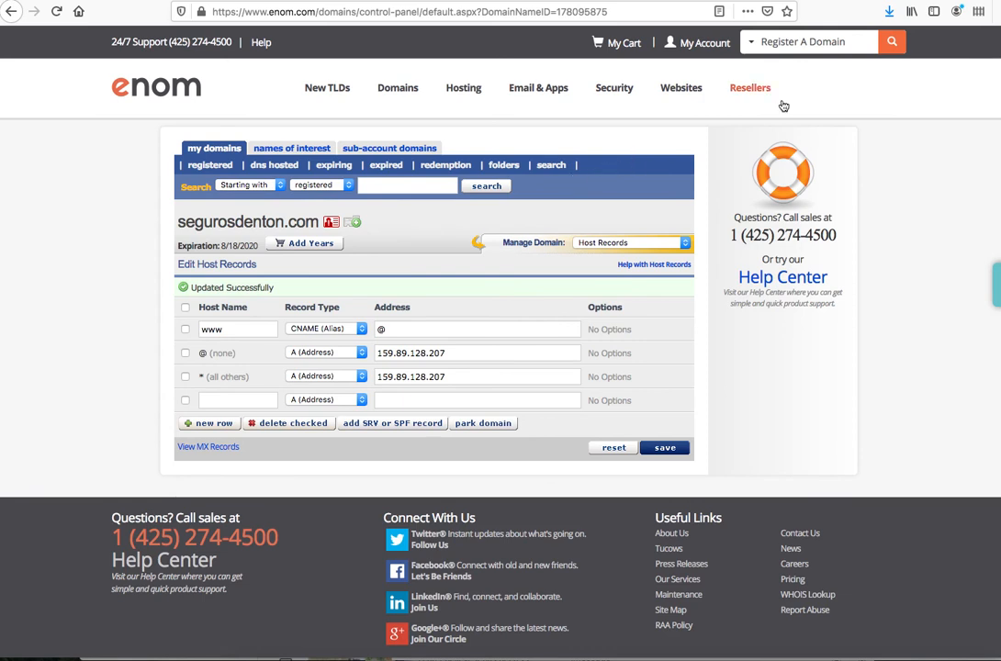
mouse_move(340, 254)
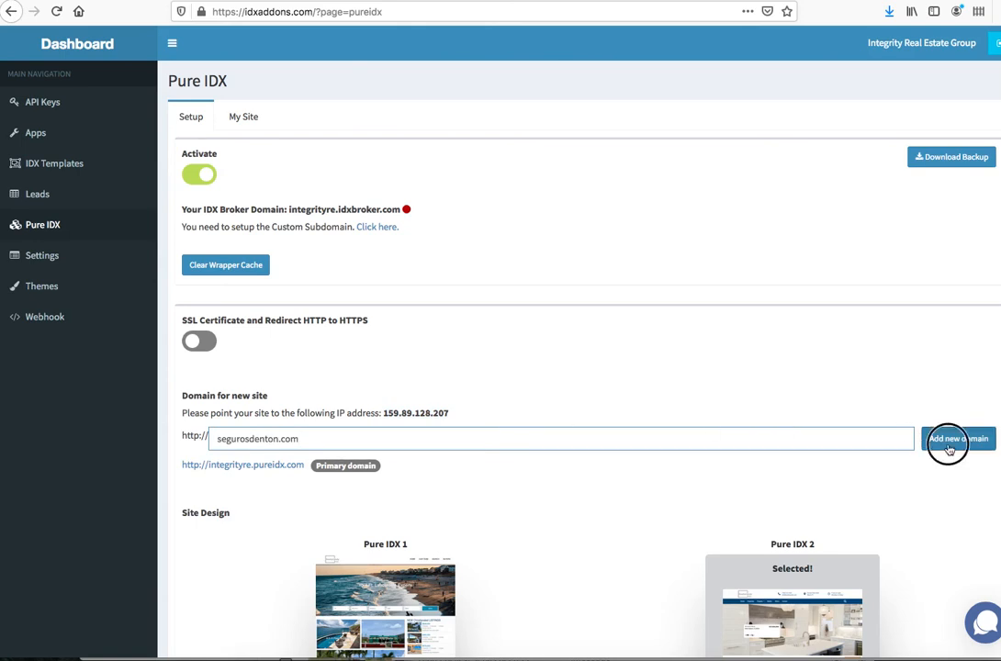
Add segurosdenton.com as a site domain and make it the primary domain.
click(948, 437)
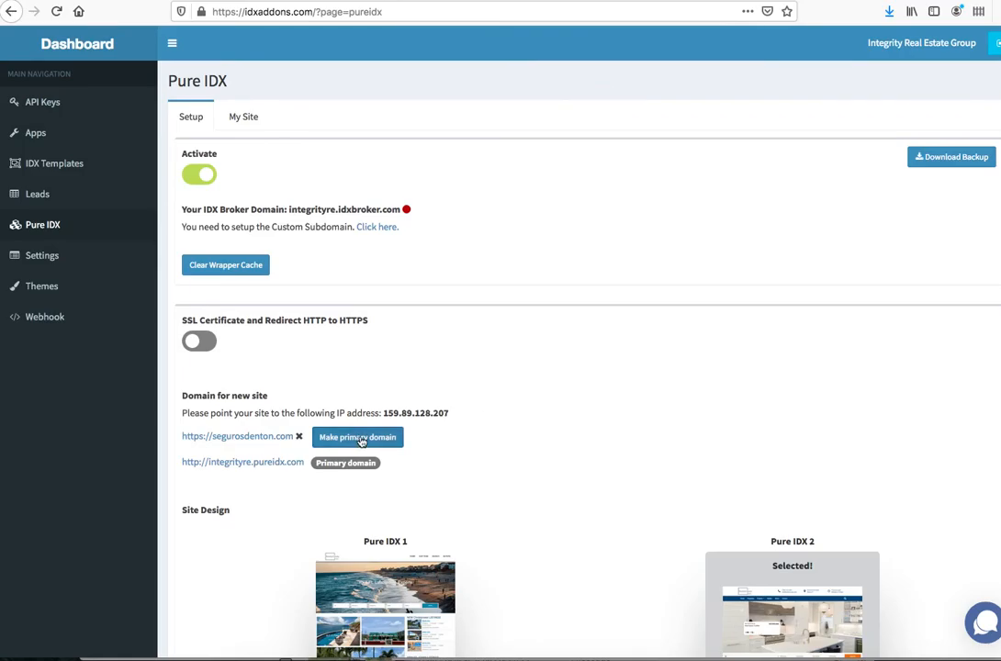
click(357, 438)
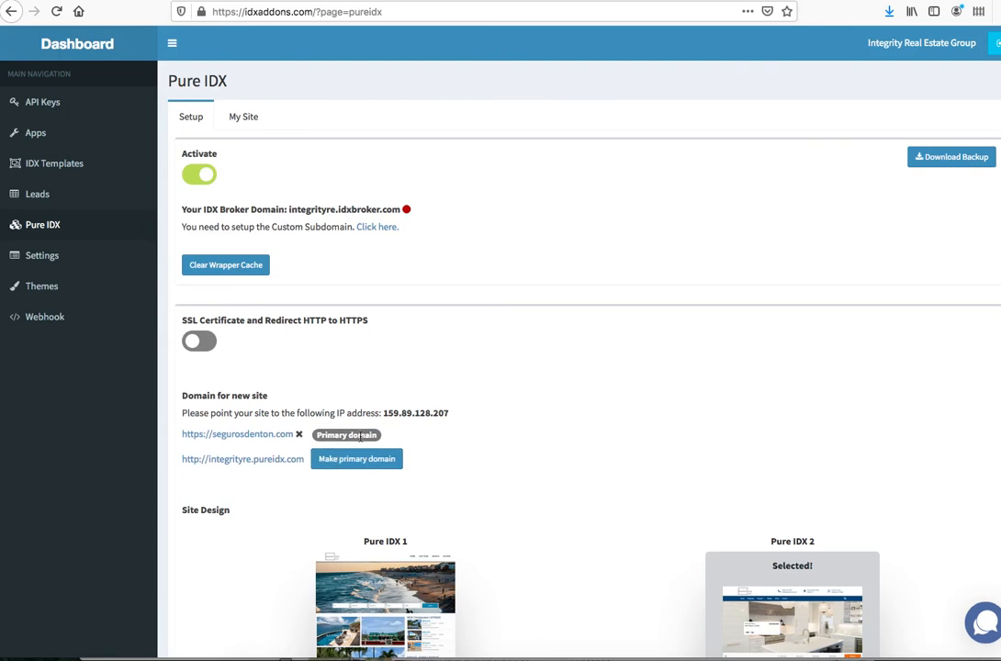
mouse_move(253, 463)
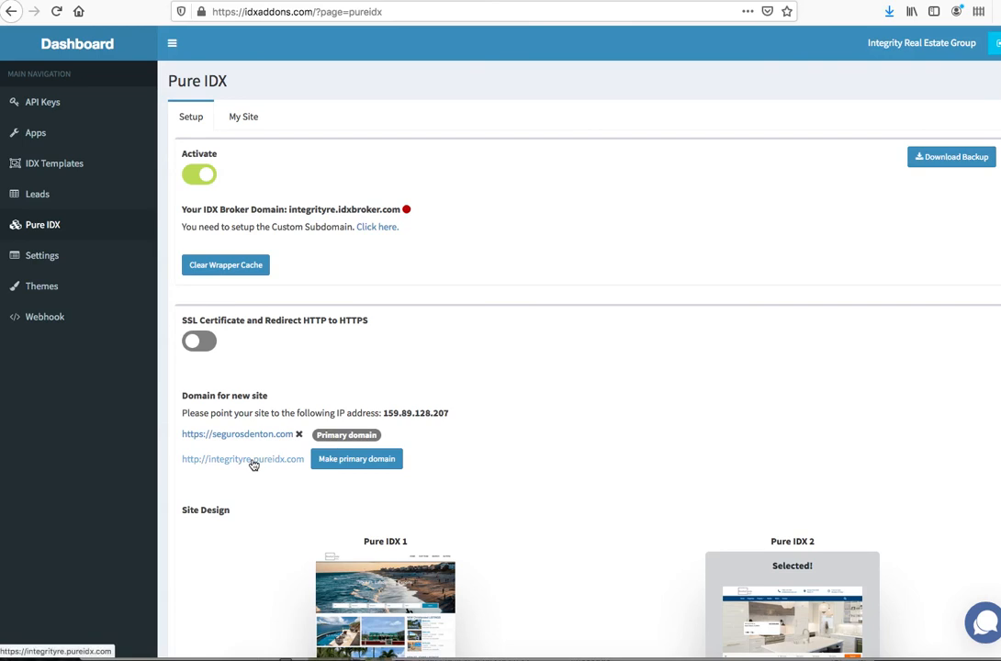
mouse_move(248, 433)
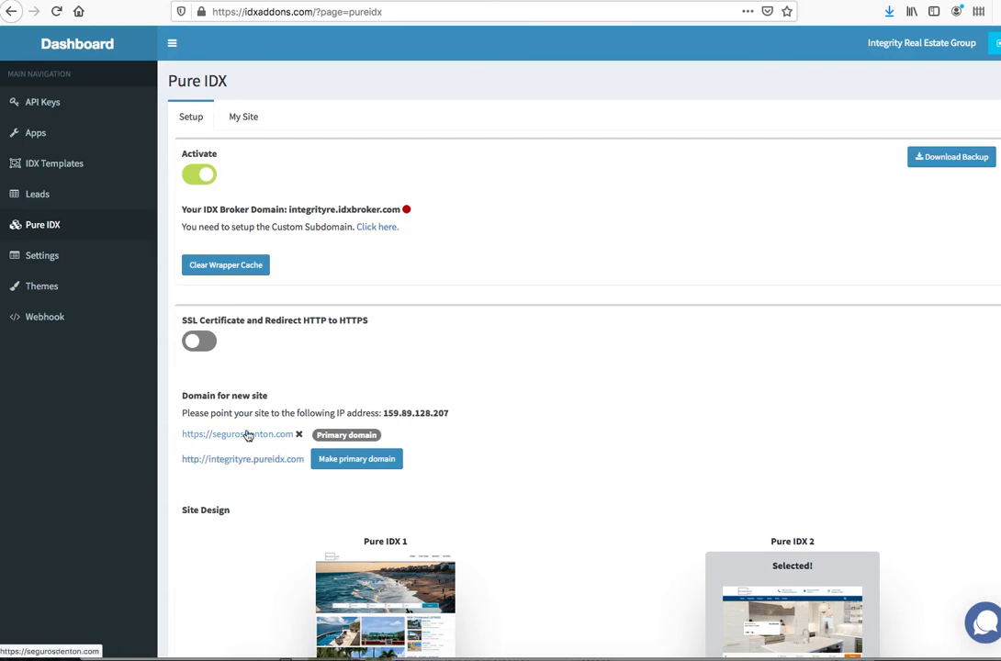
mouse_move(249, 441)
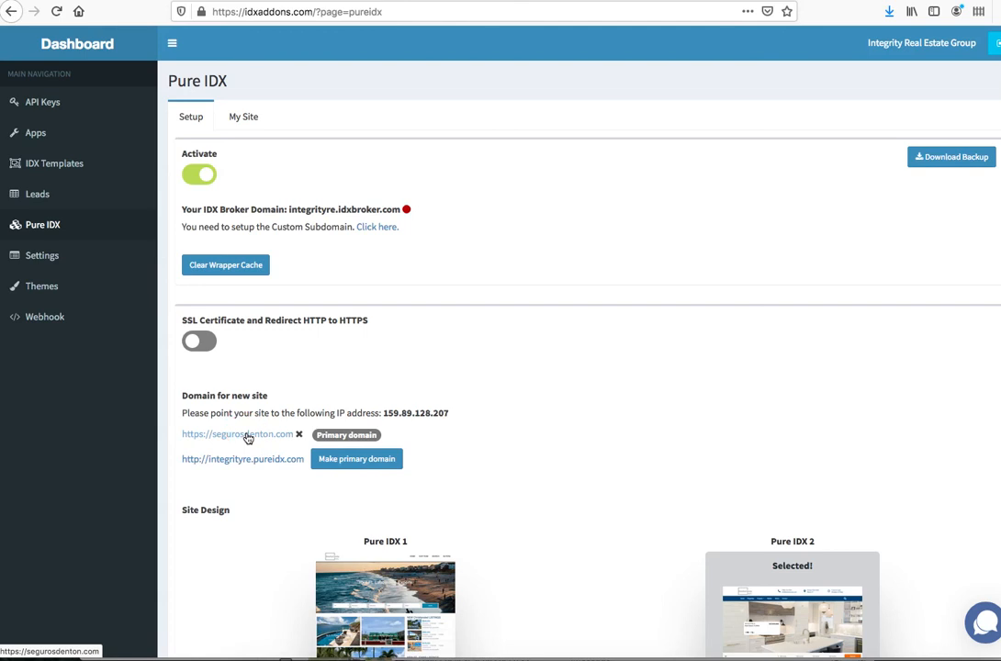
Visit segurosdenton.com and accept the self-signed certificate risk to continue.
click(237, 434)
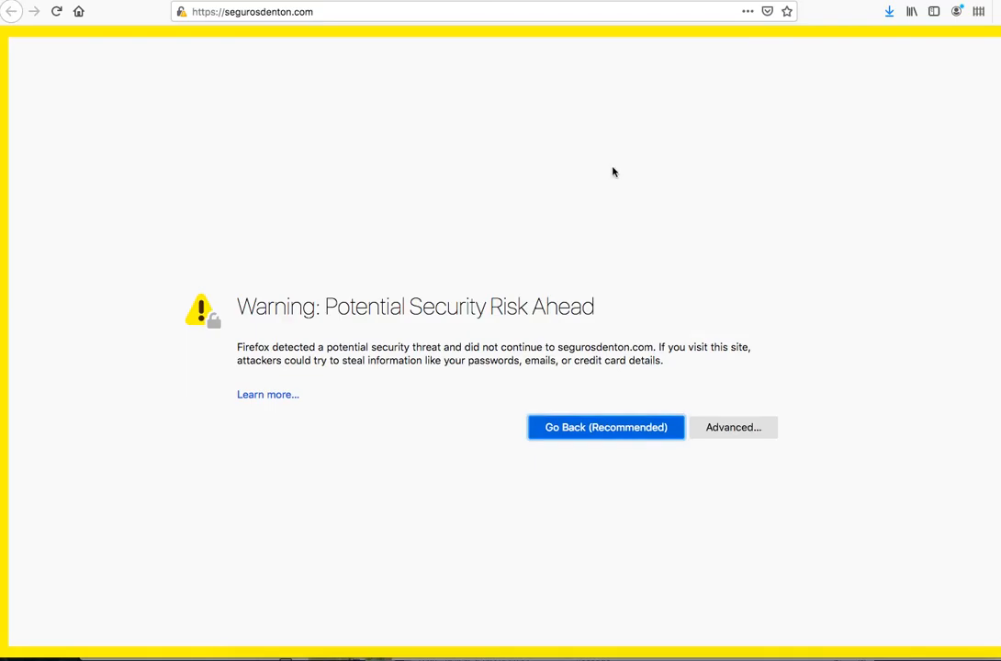
click(733, 426)
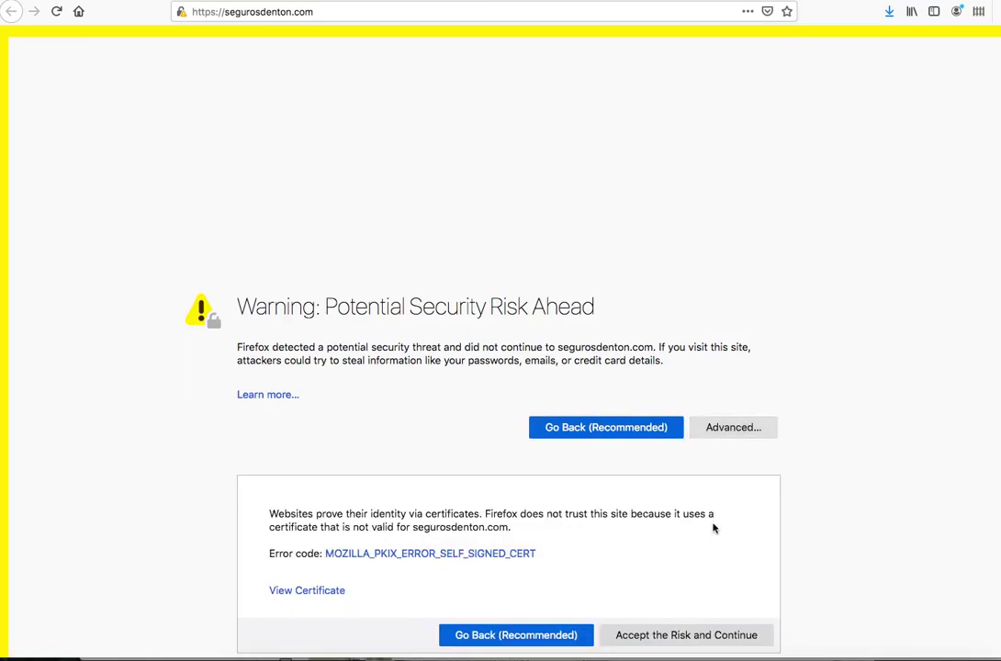
click(691, 634)
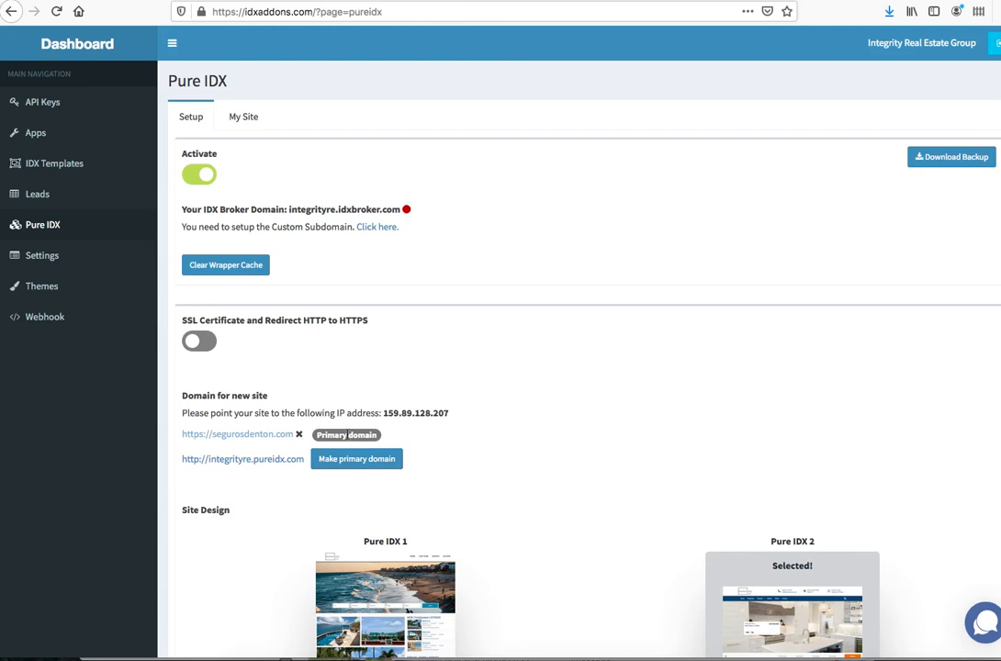
click(243, 117)
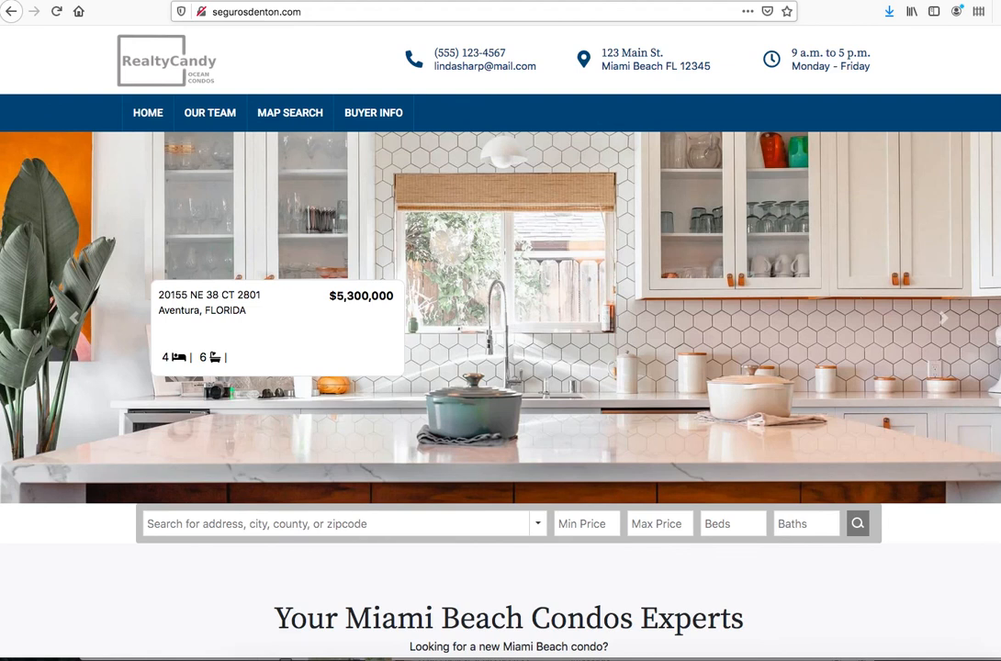
Scroll through the Miami Beach Condos homepage now served at segurosdenton.com.
scroll(down, 3)
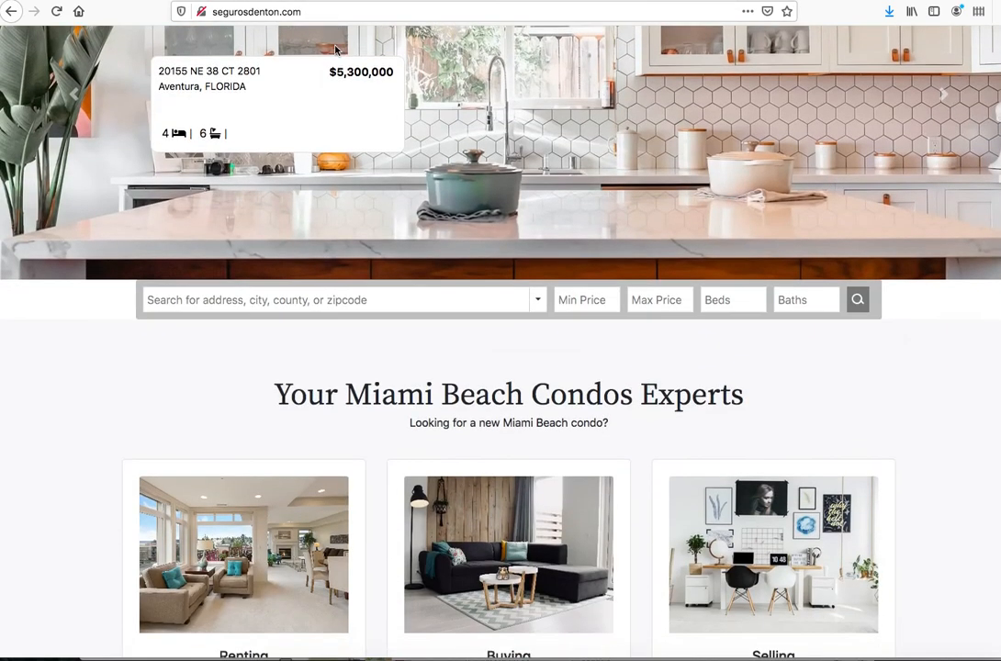
scroll(down, 3)
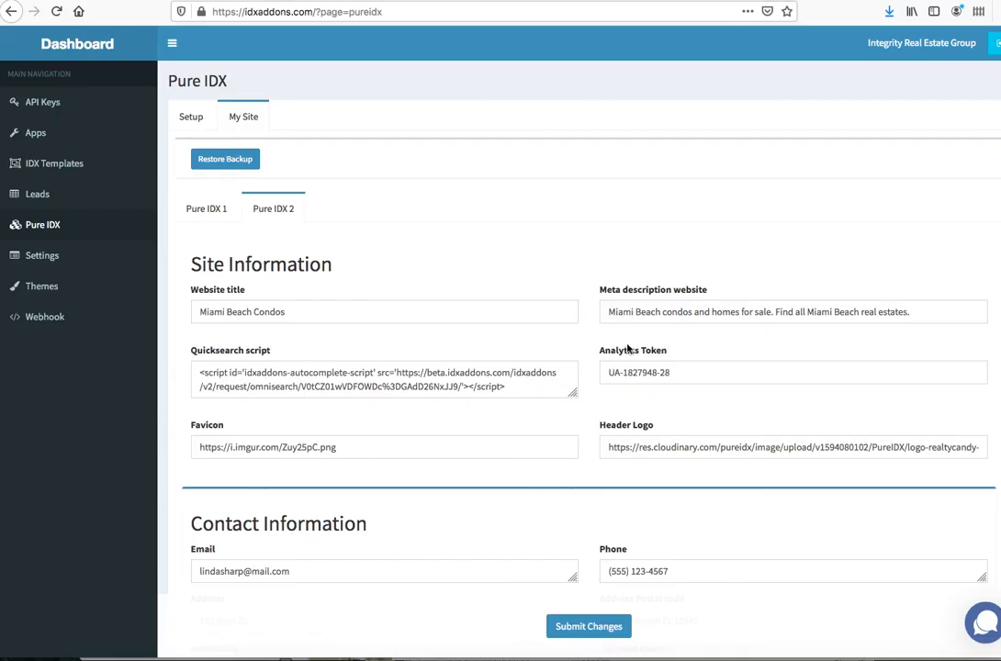
mouse_move(430, 224)
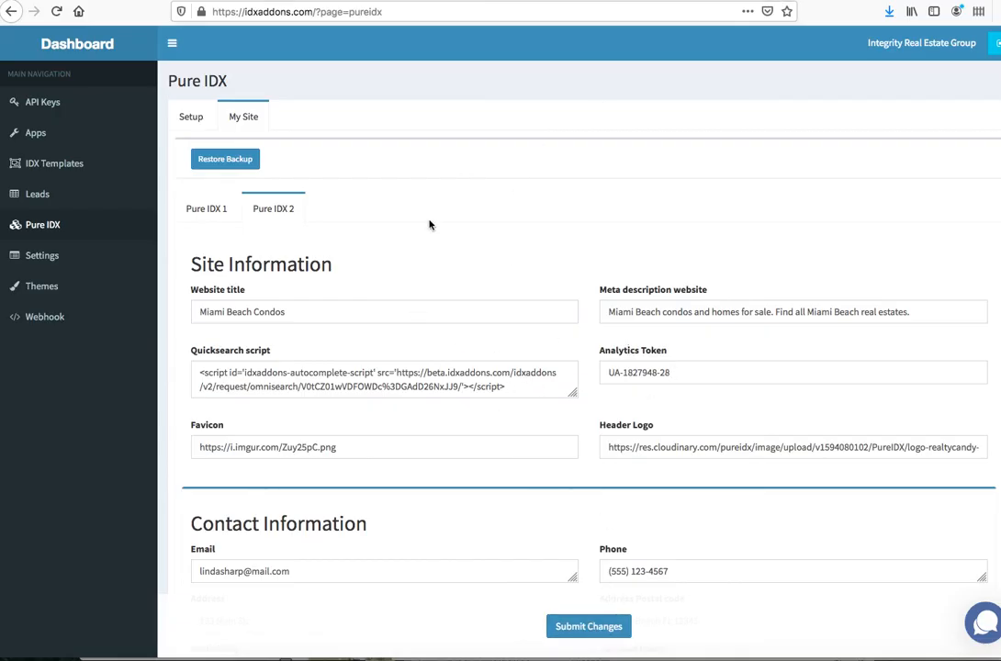